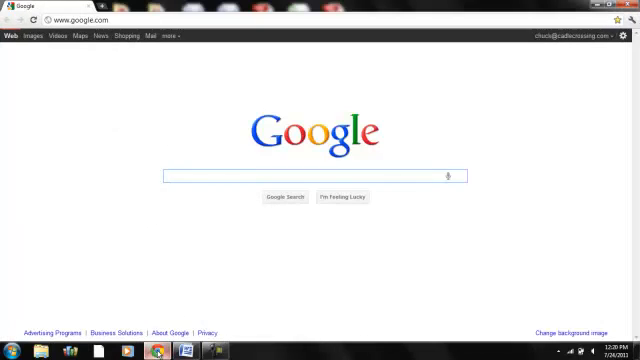
Step: Search Google for amazon.com to show the Amazon listing with its Books sublink
{"action": "type", "text": "amazp"}
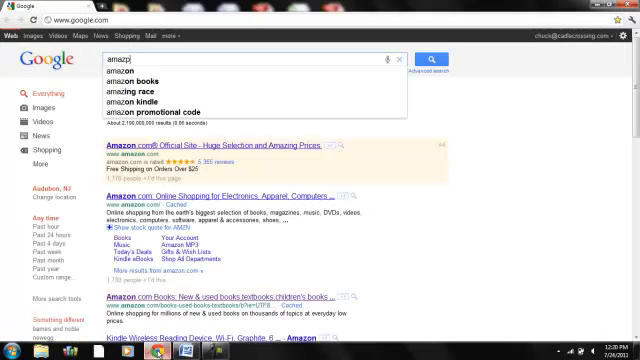
{"action": "type", "text": "amazon.com"}
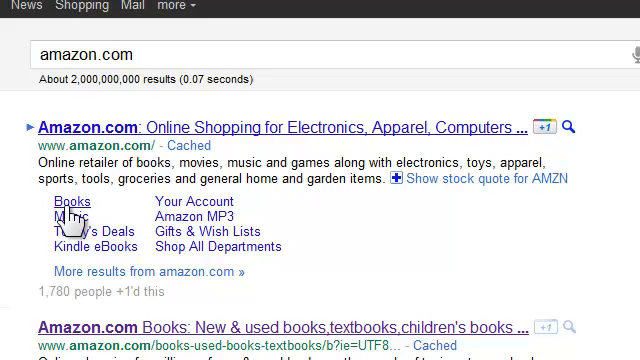
Step: Search Amazon's Books section for 'reality is broken' and choose the suggested title
{"action": "left_click", "coordinate": [68, 202]}
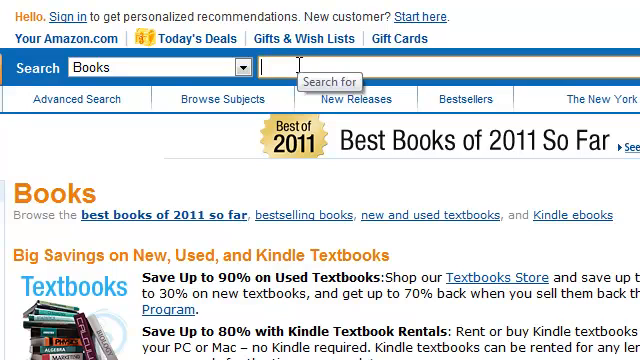
{"action": "type", "text": "reality is broken"}
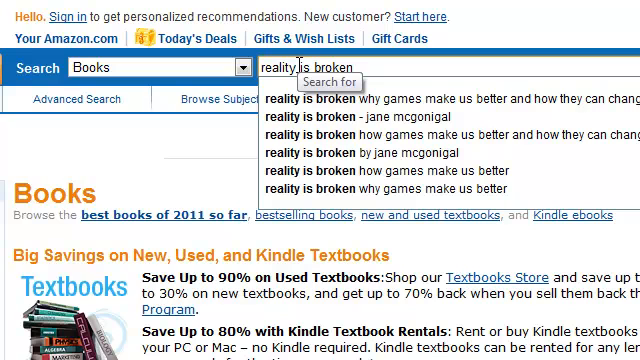
{"action": "mouse_move", "coordinate": [424, 100]}
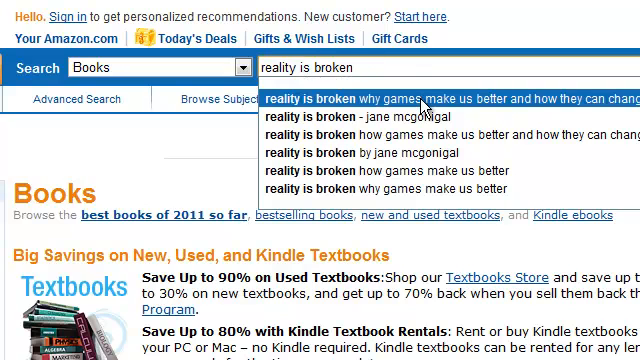
{"action": "left_click", "coordinate": [440, 100]}
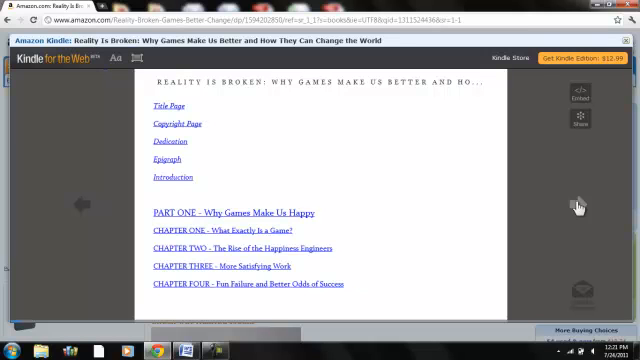
{"action": "mouse_move", "coordinate": [200, 114]}
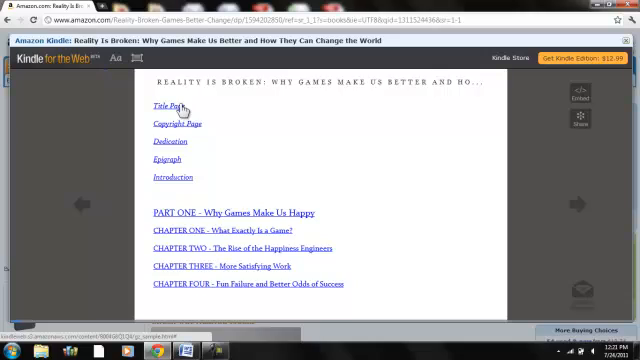
Step: Jump to the book's Title Page from the Kindle preview's table of contents
{"action": "left_click", "coordinate": [164, 104]}
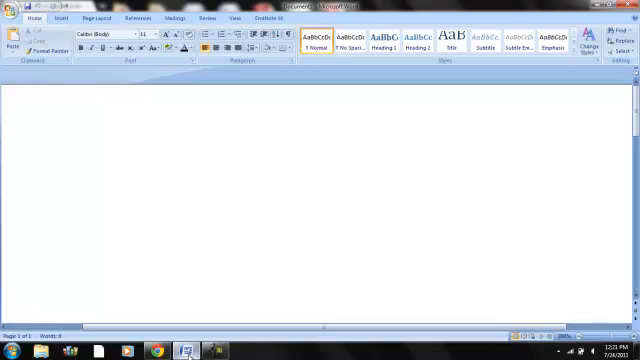
Step: Write 'Reality is broken; how games make us better and how they can change the world'
{"action": "type", "text": "Reality is b"}
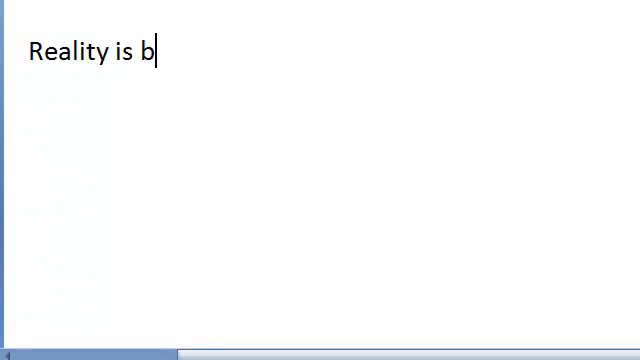
{"action": "type", "text": "roken; how gam"}
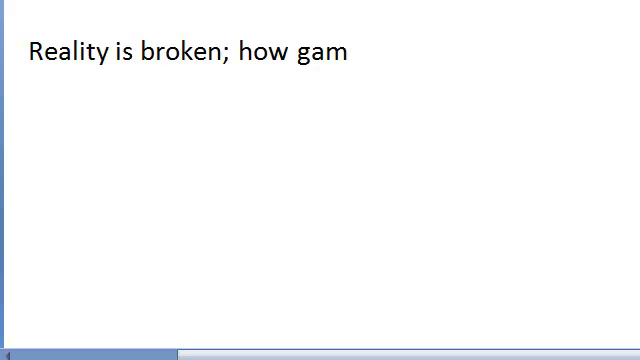
{"action": "type", "text": "es make us"}
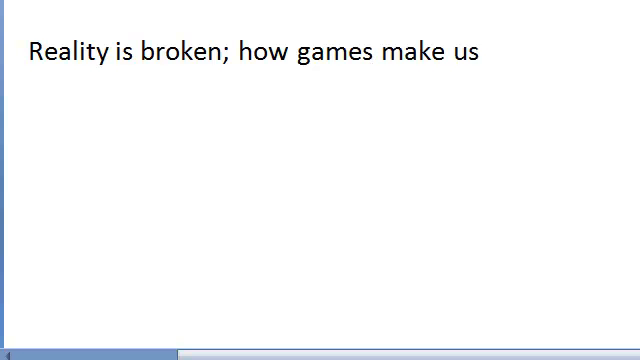
{"action": "type", "text": "better"}
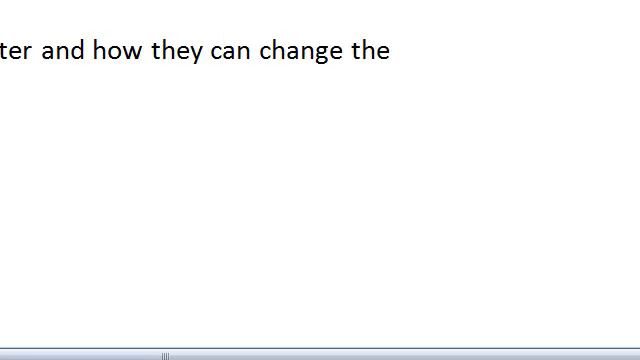
{"action": "type", "text": "world"}
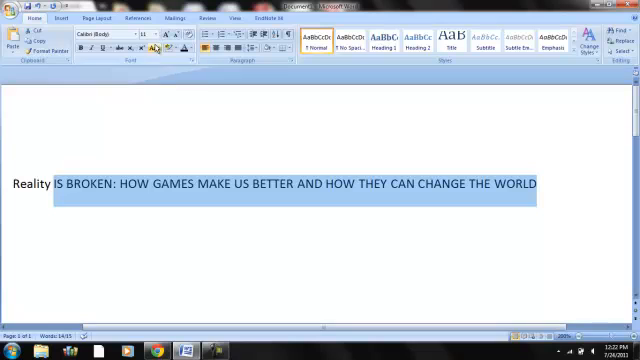
Step: Apply Capitalize Each Word case to the book title
{"action": "left_click", "coordinate": [156, 48]}
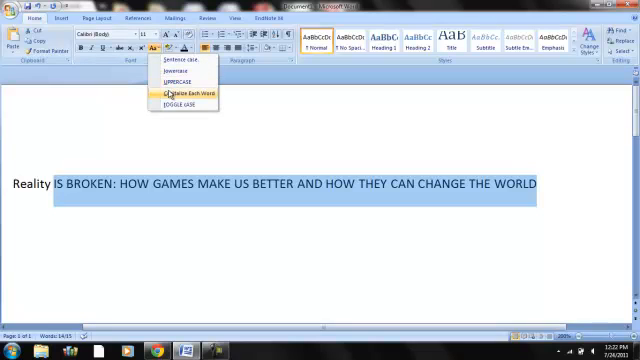
{"action": "left_click", "coordinate": [180, 92]}
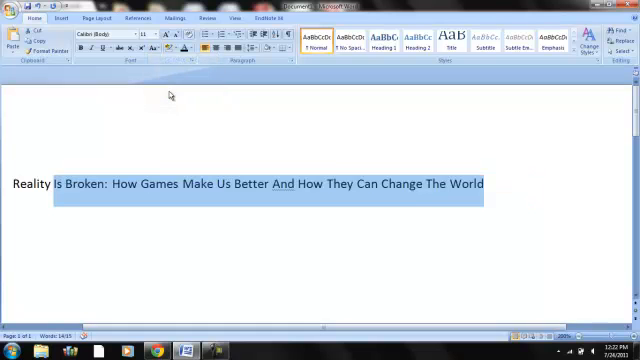
{"action": "mouse_move", "coordinate": [326, 222]}
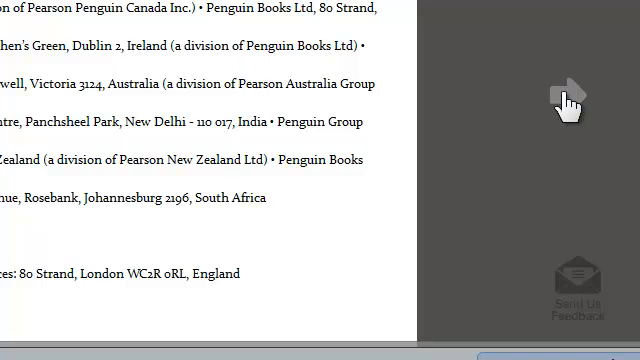
Step: Turn the Kindle preview to the Penguin Press copyright page and return to Word
{"action": "left_click", "coordinate": [568, 94]}
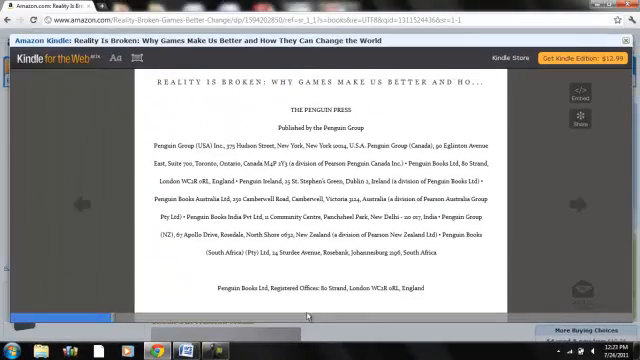
{"action": "left_click", "coordinate": [188, 350]}
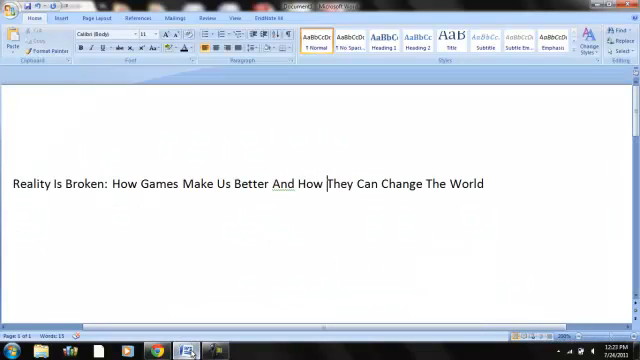
{"action": "mouse_move", "coordinate": [520, 200]}
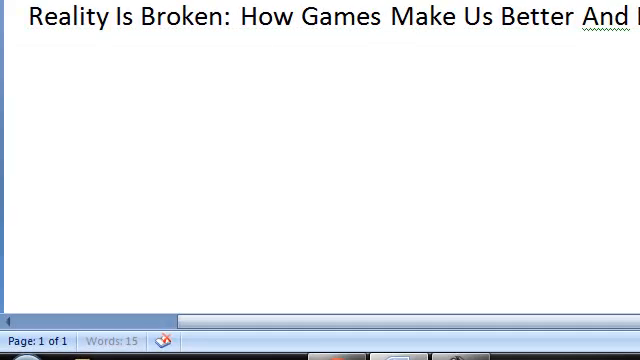
Step: Write 'Published by the Penguin Press – New York, NY' on a line below the title
{"action": "type", "text": "Publ"}
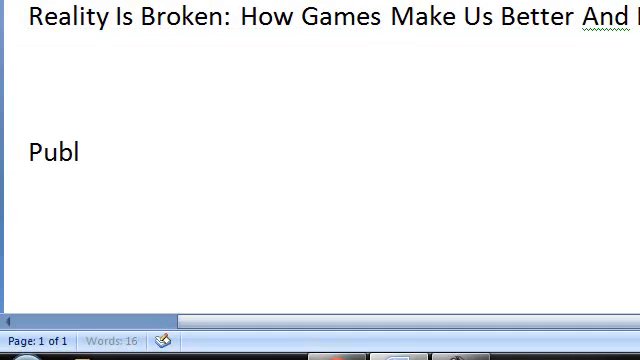
{"action": "type", "text": "ished by the P"}
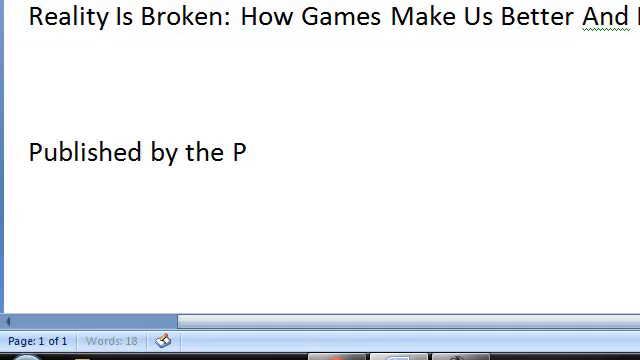
{"action": "type", "text": "enguin"}
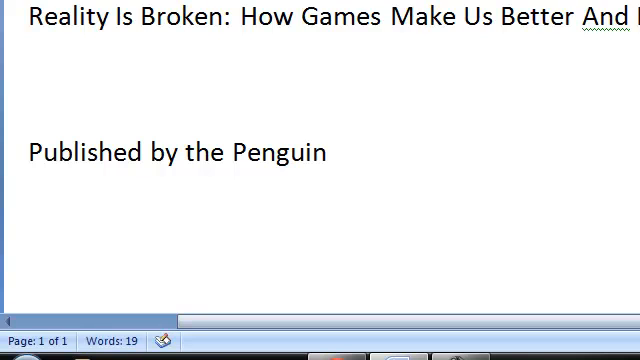
{"action": "type", "text": "Press"}
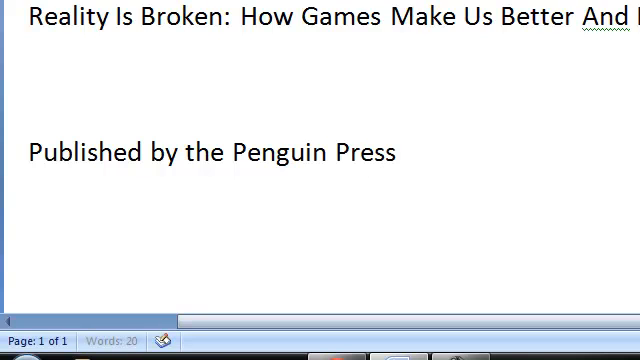
{"action": "type", "text": "- Ne"}
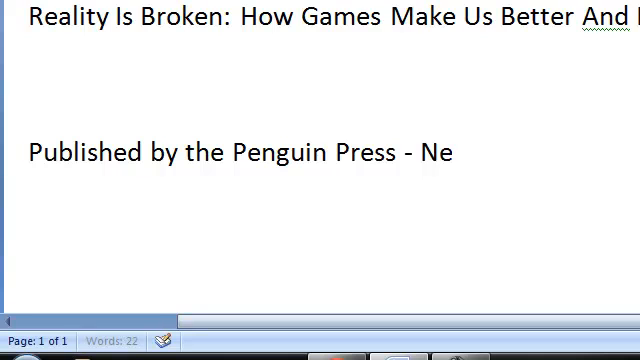
{"action": "type", "text": "w"}
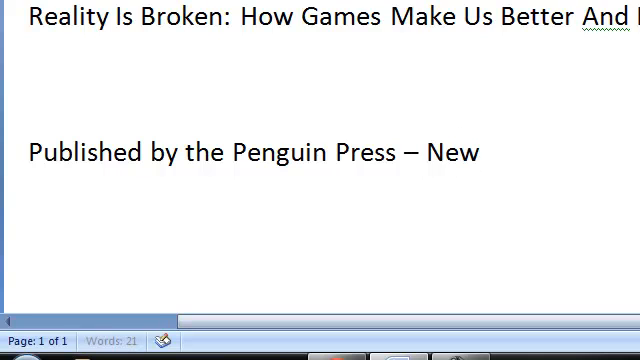
{"action": "type", "text": "Your"}
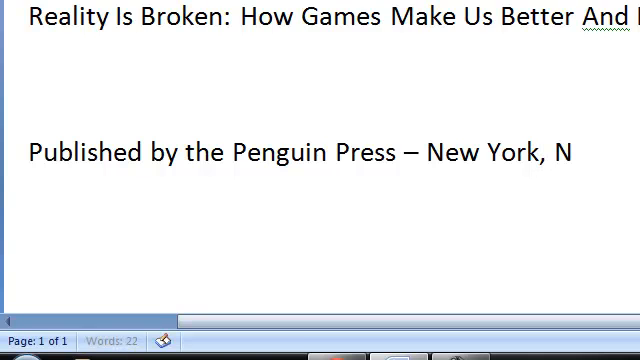
{"action": "type", "text": "Y"}
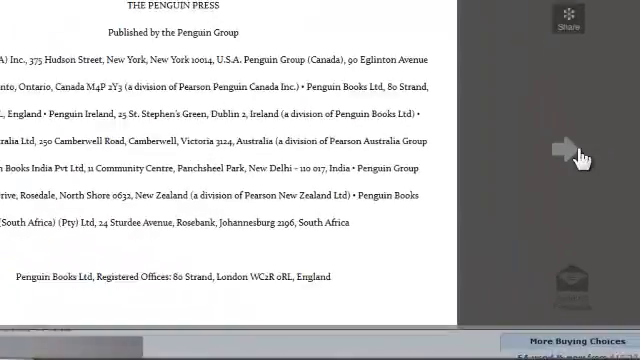
Step: Turn the Kindle preview to the next page after the copyright page
{"action": "left_click", "coordinate": [560, 148]}
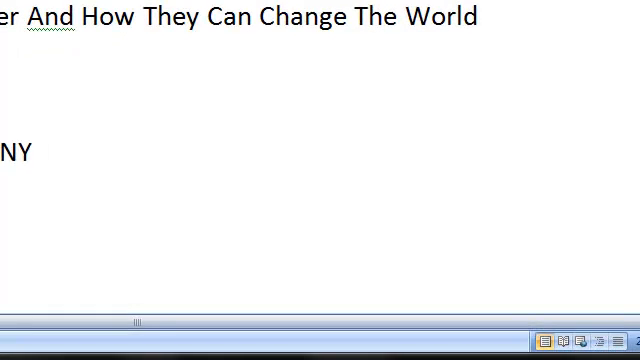
Step: Add the publication year 2011 after 'New York, NY' on the publisher line
{"action": "type", "text": "201"}
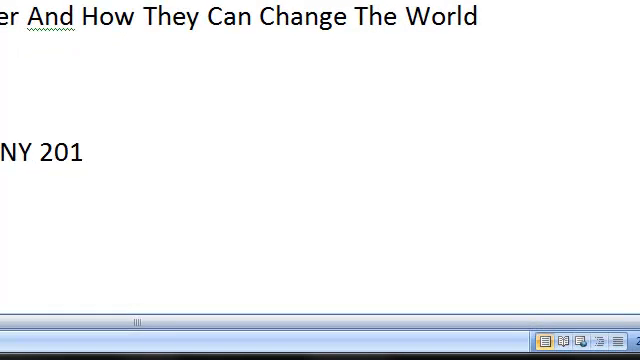
{"action": "type", "text": "1"}
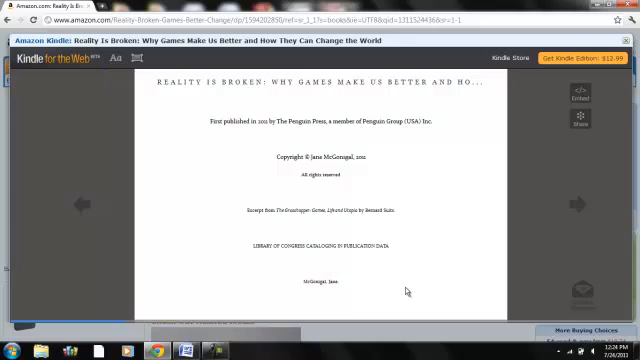
{"action": "mouse_move", "coordinate": [410, 292]}
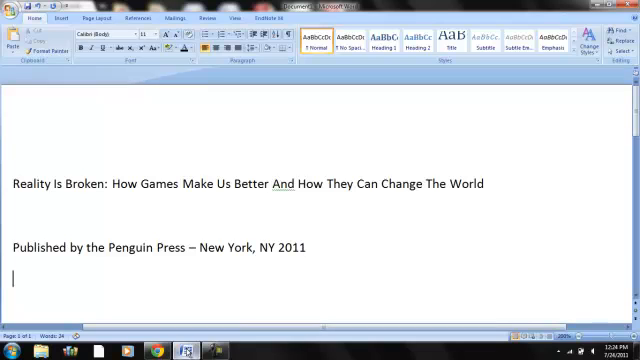
Step: Write the author name 'Jane McGonigal' on the line below the publisher details
{"action": "type", "text": "Jane M"}
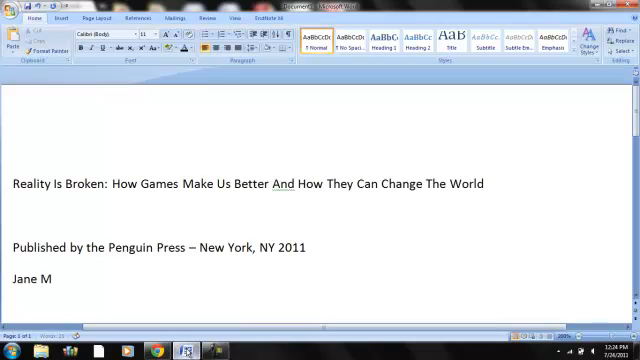
{"action": "type", "text": "cGo"}
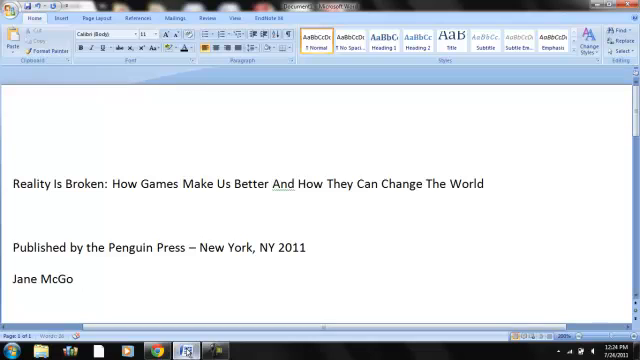
{"action": "type", "text": "nigal"}
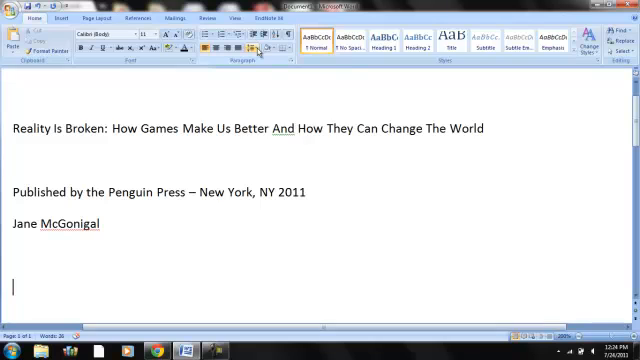
Step: Set the reference paragraph to Double line spacing and choose Hanging special indentation
{"action": "left_click", "coordinate": [260, 50]}
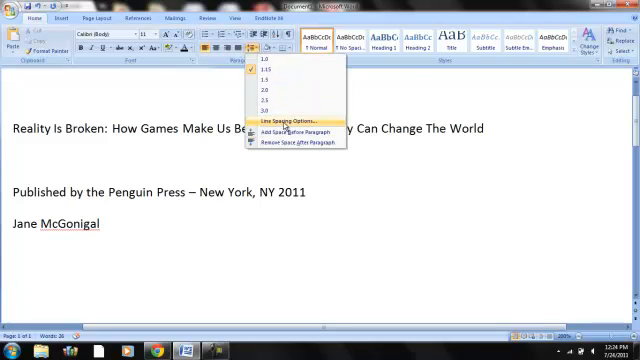
{"action": "left_click", "coordinate": [296, 124]}
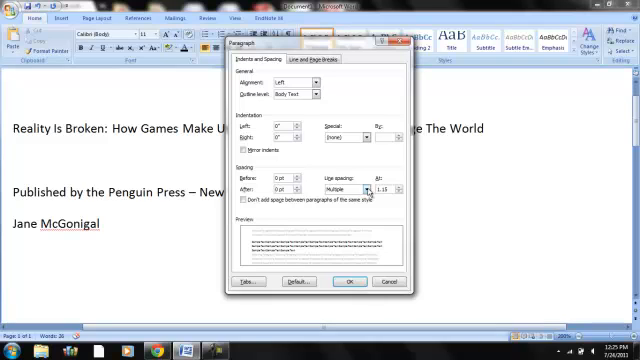
{"action": "left_click", "coordinate": [372, 188]}
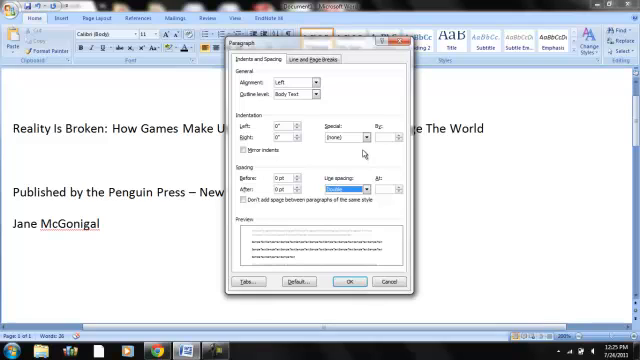
{"action": "left_click", "coordinate": [372, 130]}
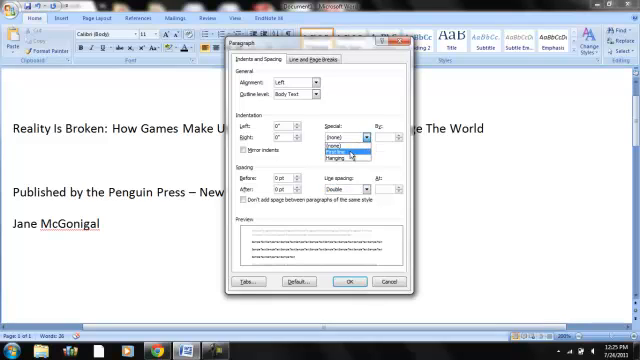
{"action": "mouse_move", "coordinate": [344, 158]}
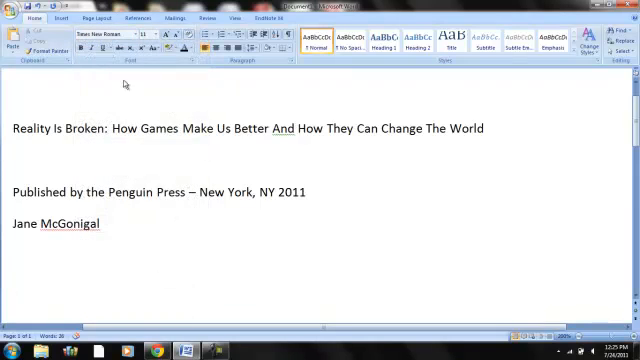
Step: Start the reference line with the author and year: McGonigal, J. (2011)
{"action": "left_click", "coordinate": [164, 32]}
{"action": "type", "text": "Mc"}
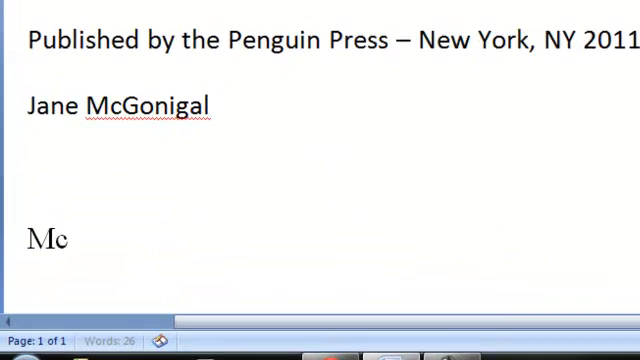
{"action": "type", "text": "Gonigal"}
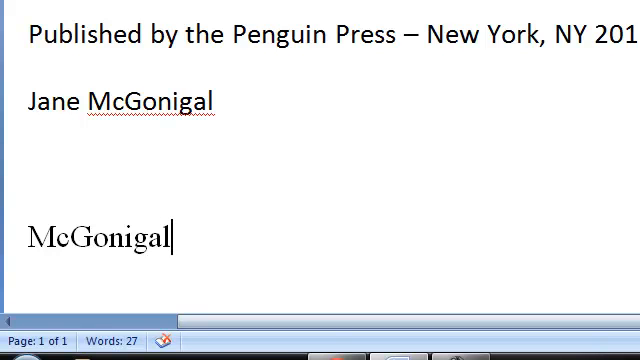
{"action": "type", "text": ", J."}
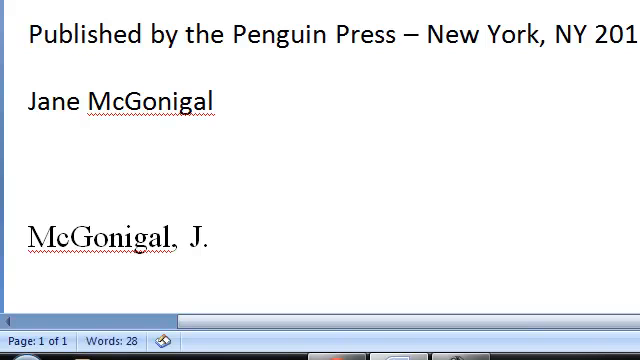
{"action": "type", "text": "(2"}
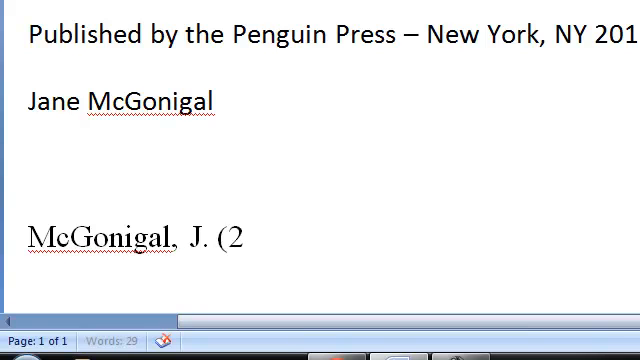
{"action": "type", "text": "011)."}
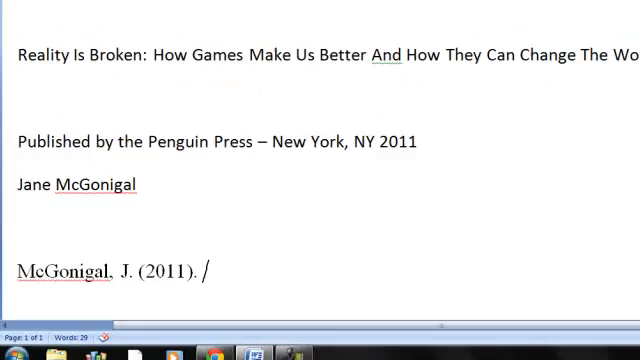
Step: Type the italic title: Reality is Broken: How Games Make Us Better and How They Can Change the World
{"action": "type", "text": "Reality"}
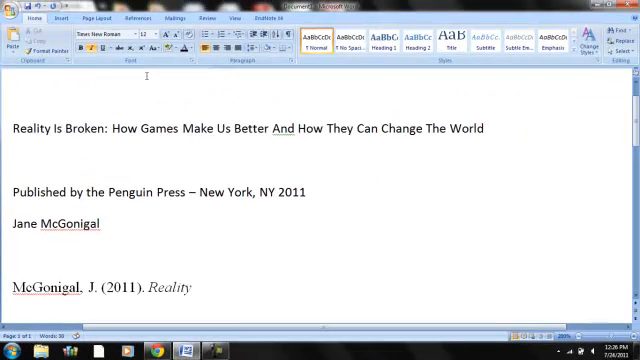
{"action": "type", "text": "is Broke"}
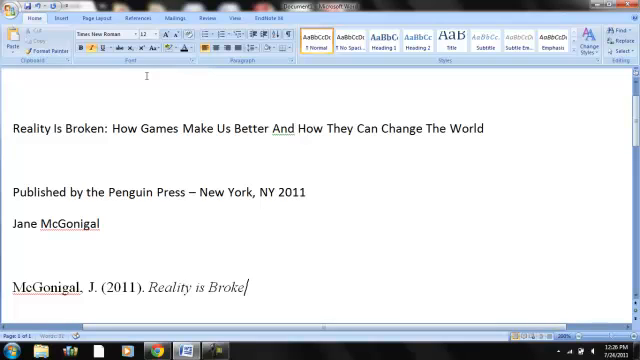
{"action": "type", "text": "n:"}
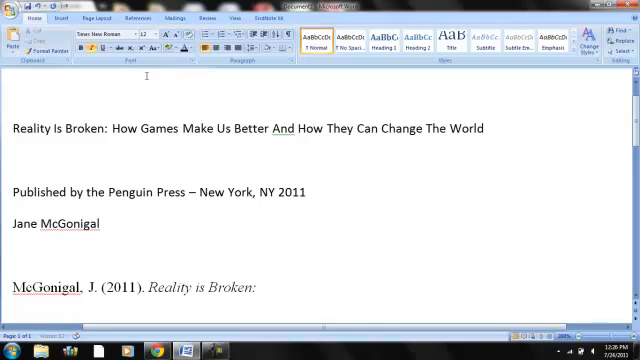
{"action": "type", "text": "How Games Make Us"}
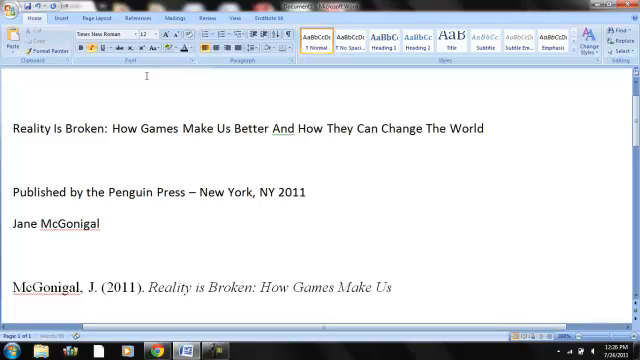
{"action": "type", "text": "Better"}
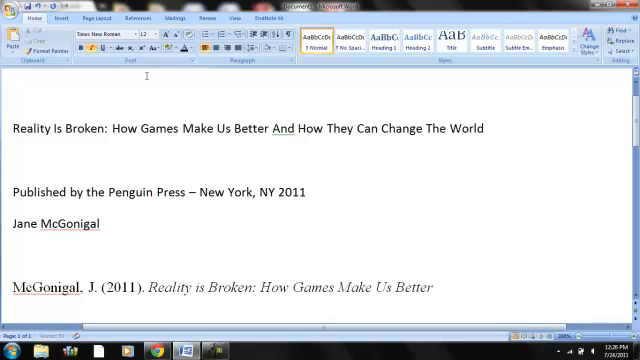
{"action": "type", "text": "and How Te"}
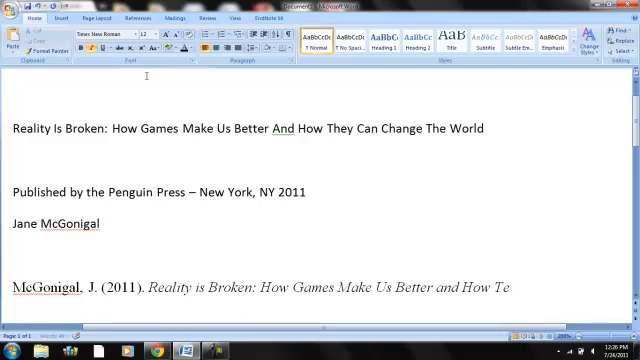
{"action": "key", "text": "BackSpace"}
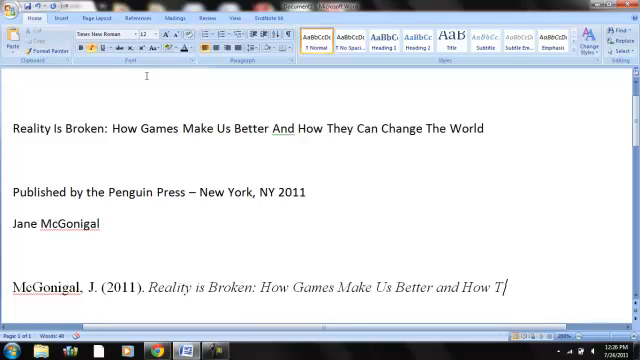
{"action": "type", "text": "hey Can"}
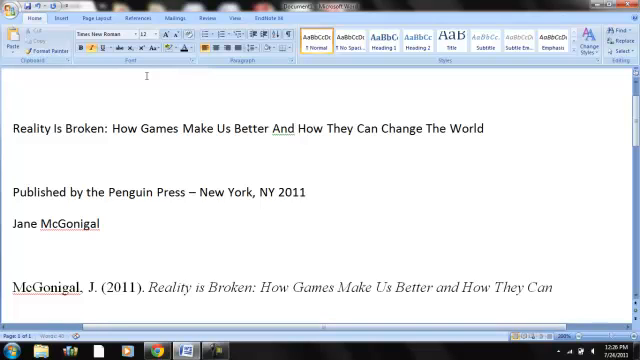
{"action": "type", "text": "Change the Wor"}
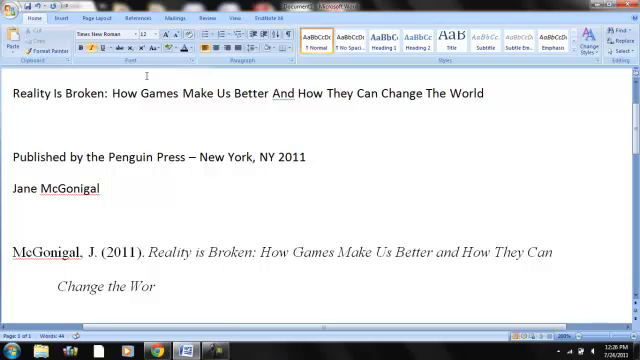
{"action": "type", "text": "ld"}
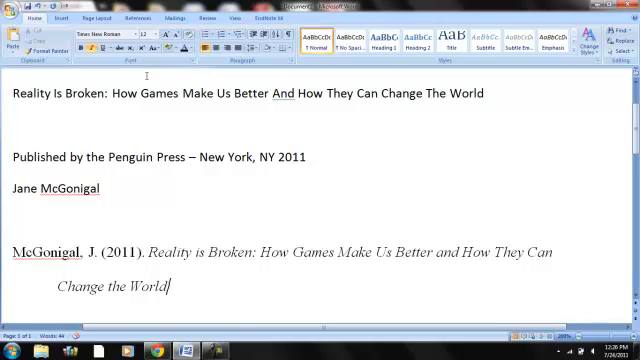
{"action": "type", "text": "."}
{"action": "type", "text": "New Yor"}
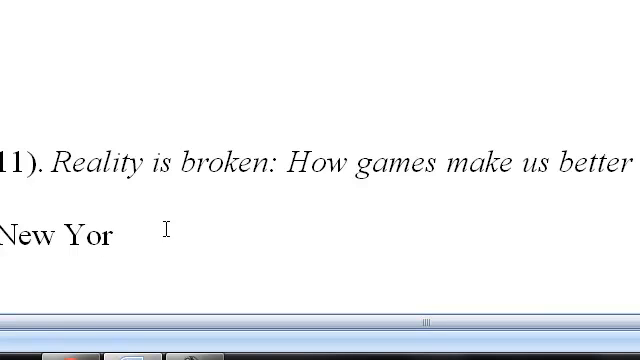
Step: Complete the publisher details: New York, NY: The Penguin Press
{"action": "type", "text": "k, NY"}
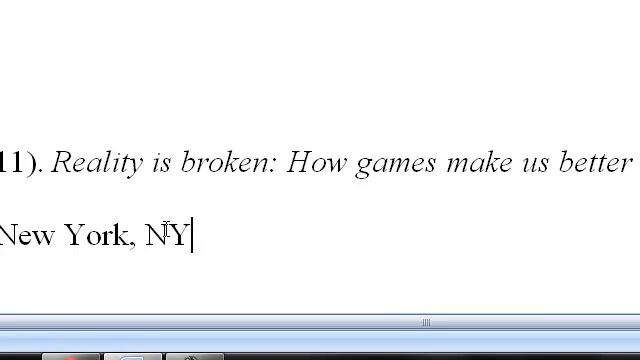
{"action": "type", "text": ":"}
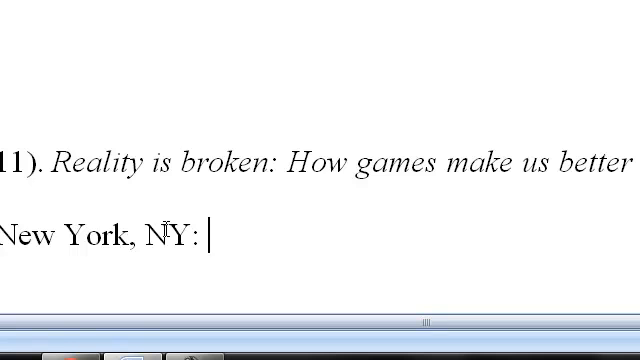
{"action": "type", "text": "The Pen"}
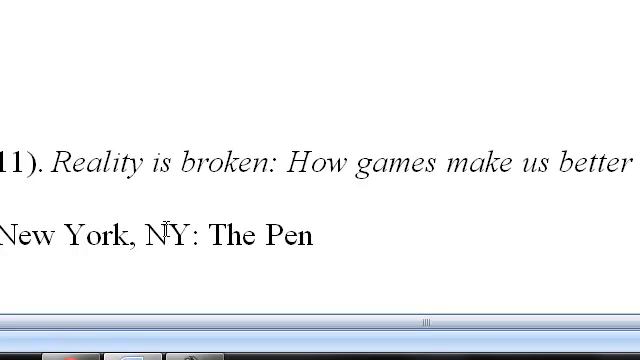
{"action": "type", "text": "guin P"}
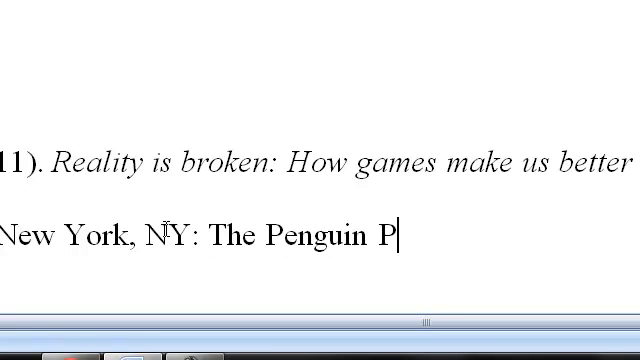
{"action": "type", "text": "ress."}
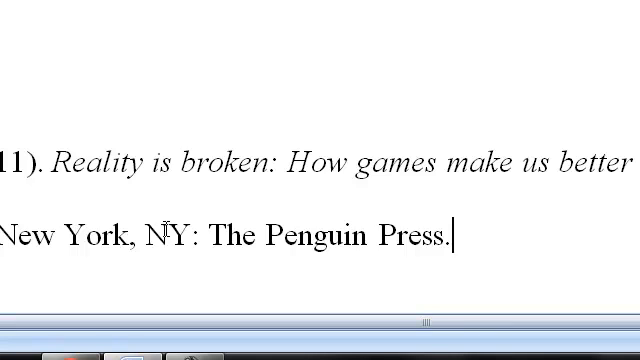